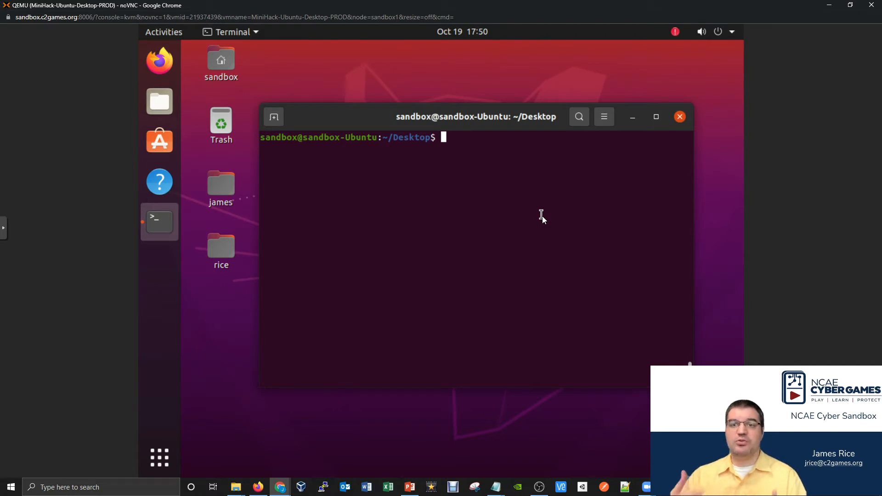
mouse_move(423, 205)
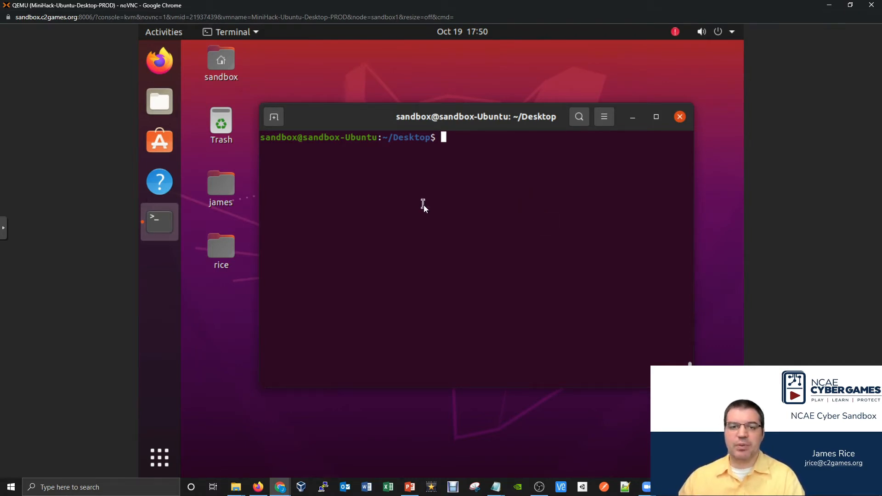
mouse_move(300, 169)
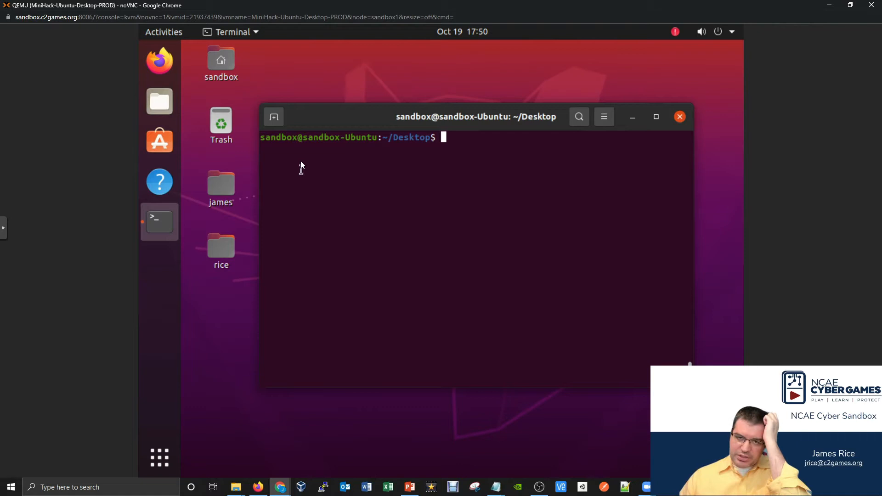
Run whoami in the terminal to confirm the current user is sandbox.
double_click(278, 137)
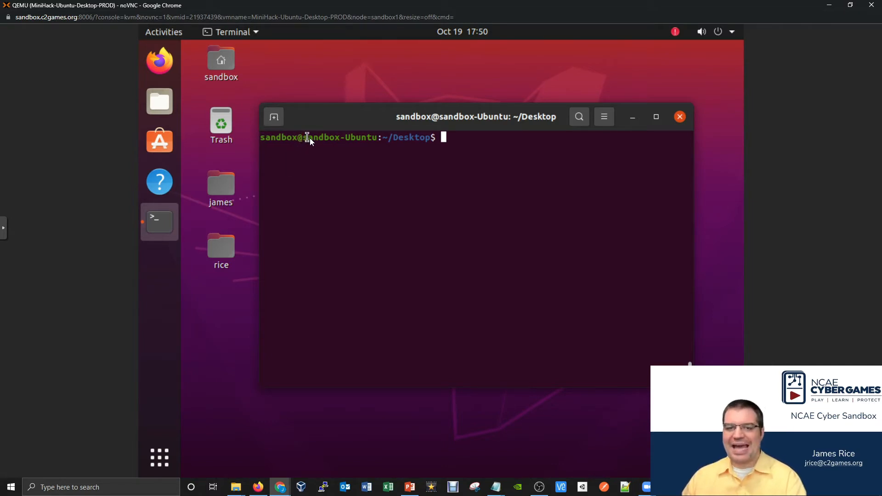
mouse_move(281, 148)
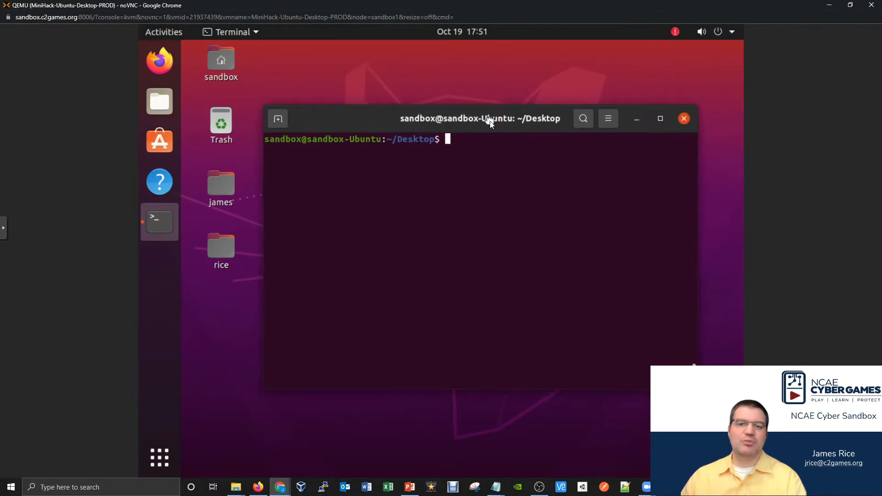
mouse_move(471, 161)
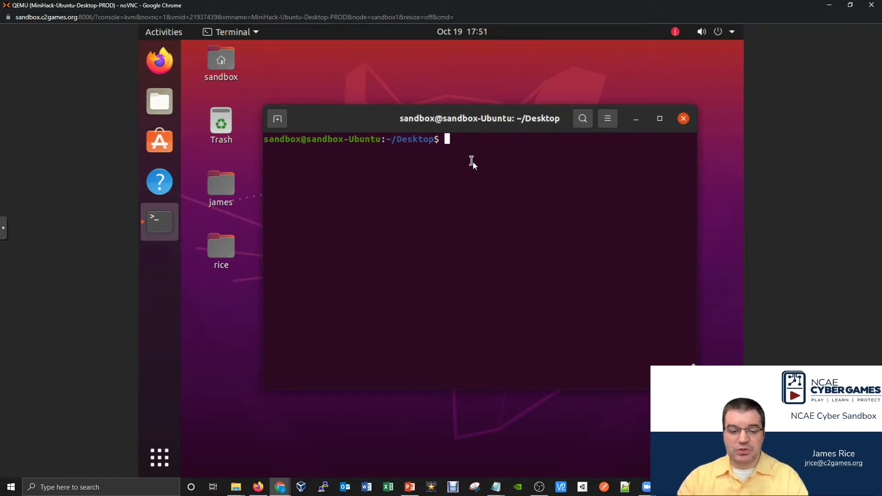
text(whoami)
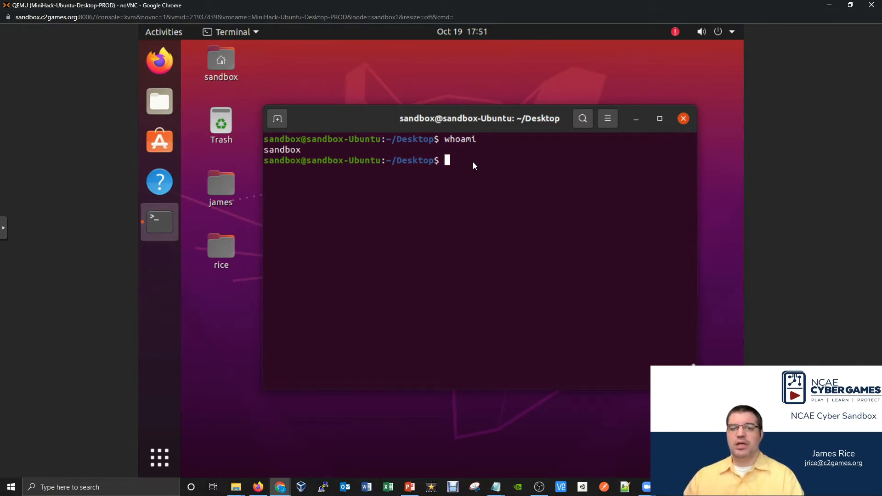
mouse_move(661, 98)
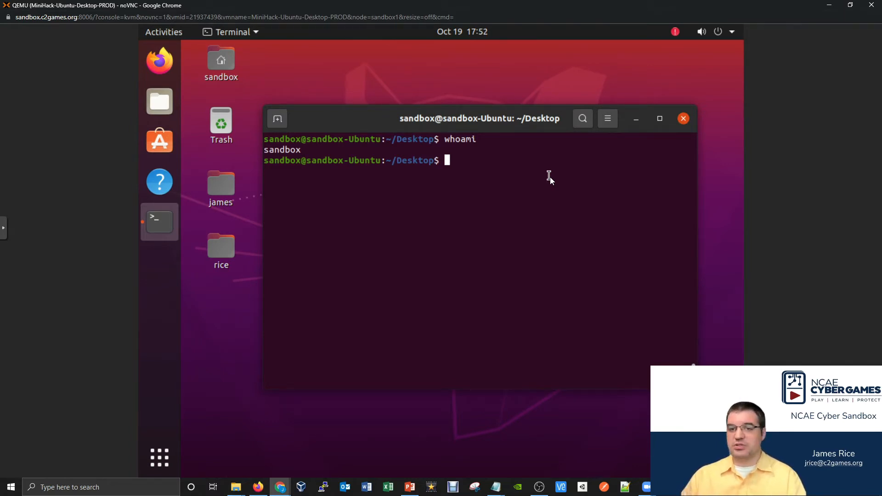
mouse_move(498, 187)
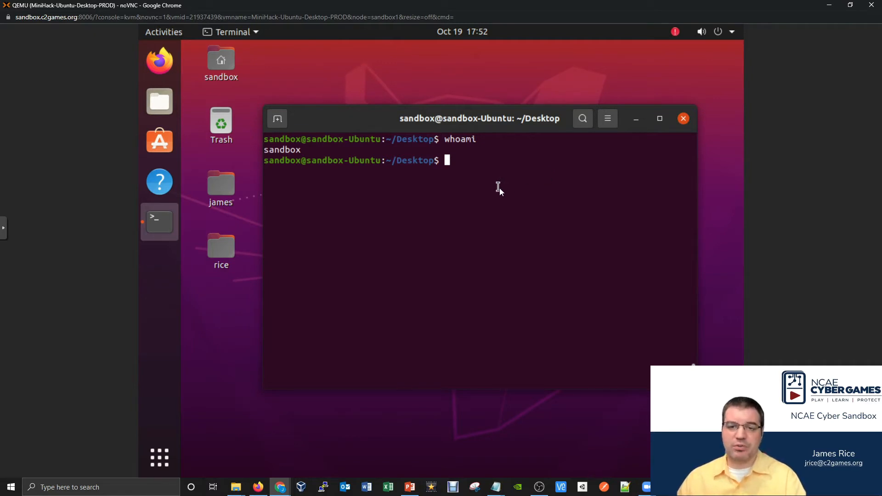
mouse_move(503, 187)
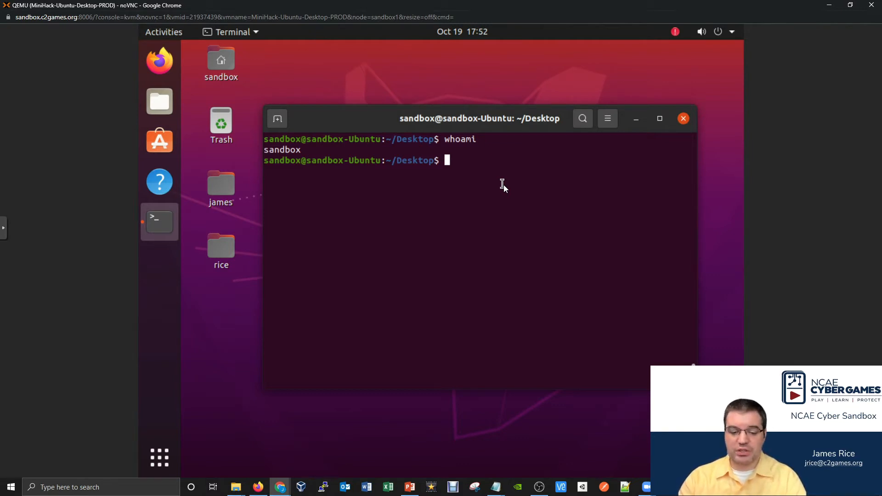
Try adduser bob without sudo, which fails because only root may add users.
text(adduser)
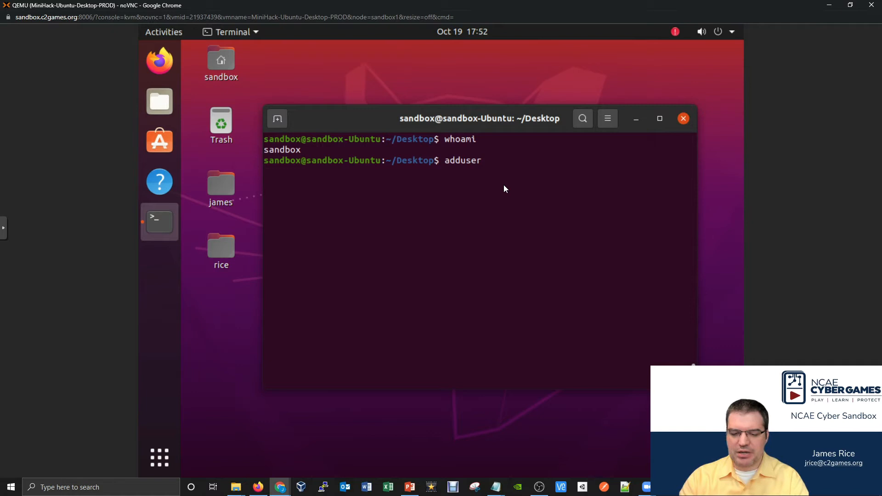
text(bob)
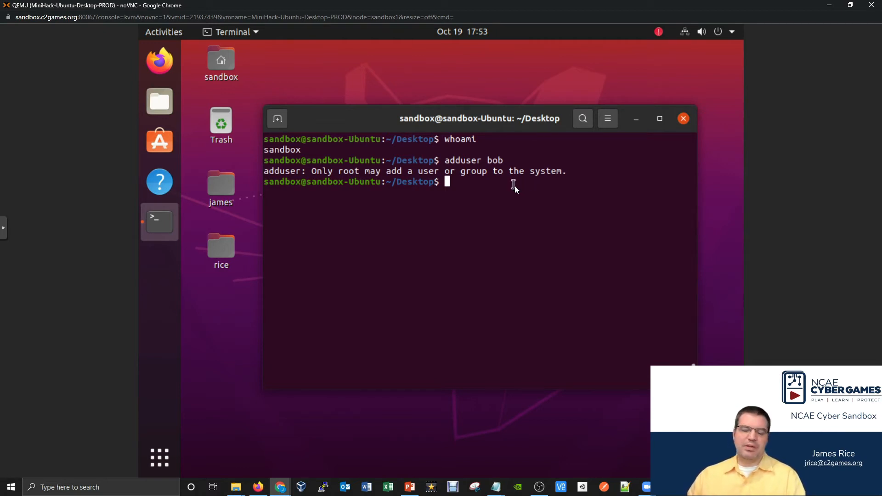
mouse_move(511, 190)
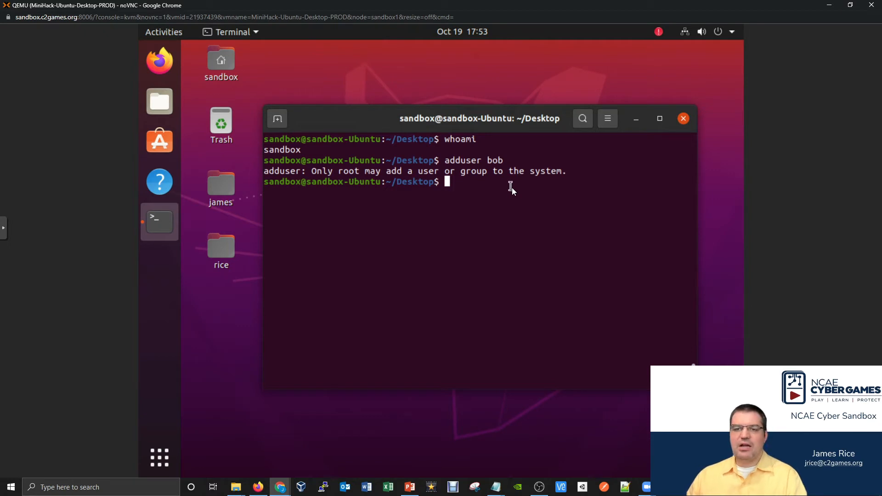
mouse_move(505, 187)
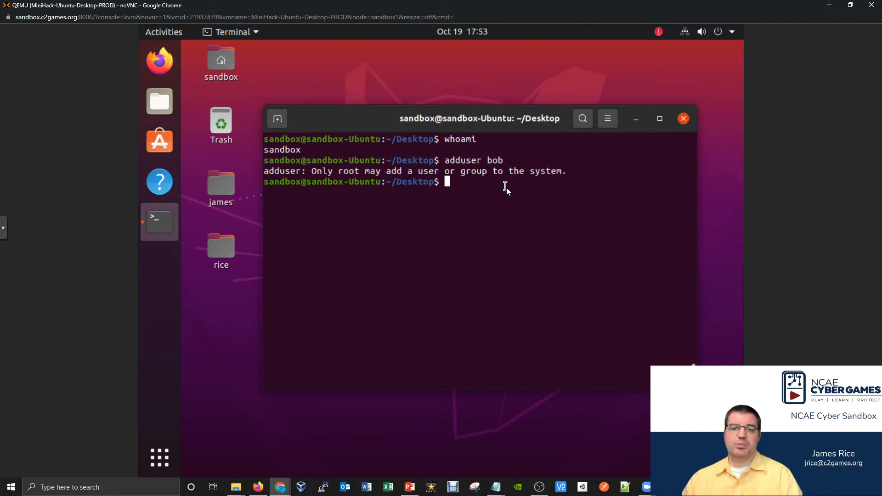
mouse_move(486, 201)
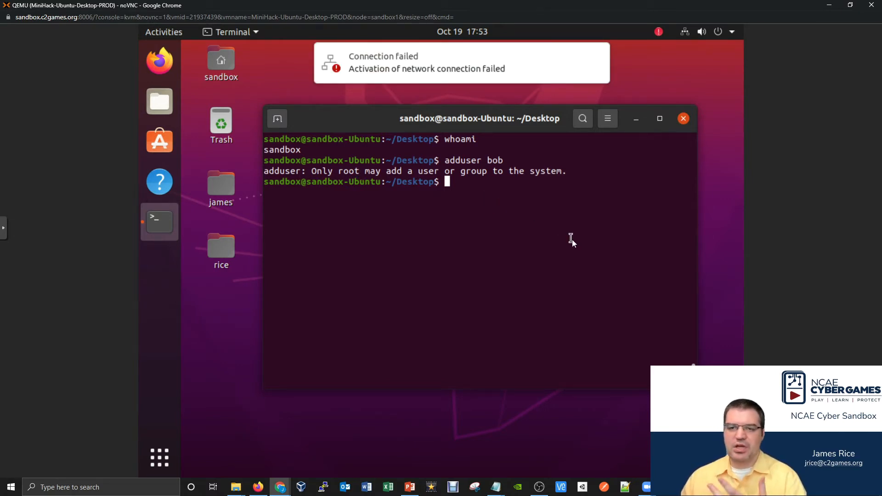
mouse_move(619, 242)
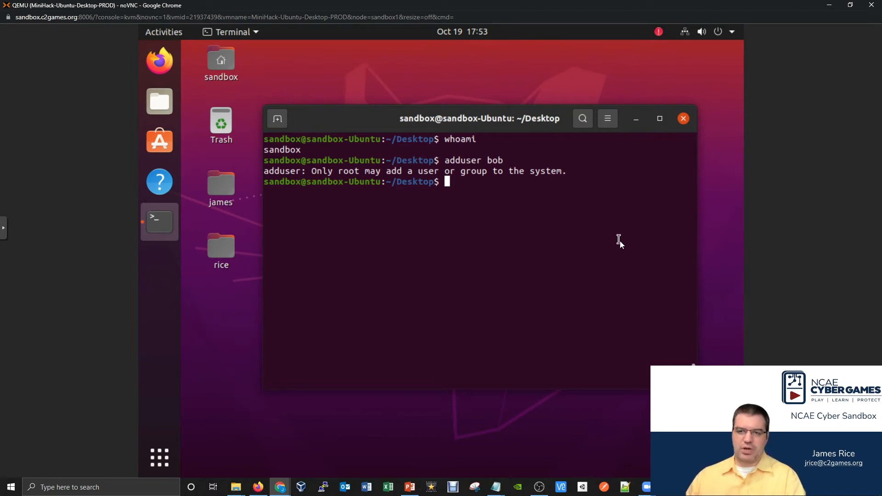
mouse_move(632, 237)
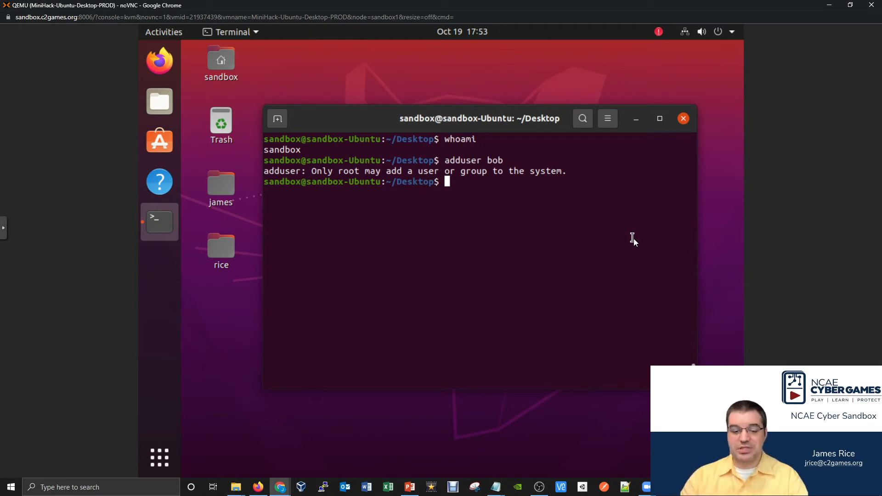
Run sudo adduser bob to create user bob, group bob and /home/bob.
text(sudo)
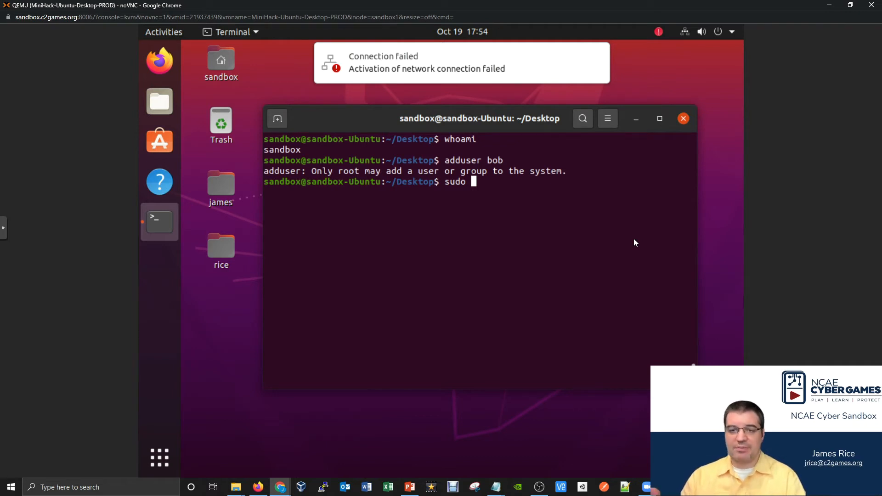
text(adduser)
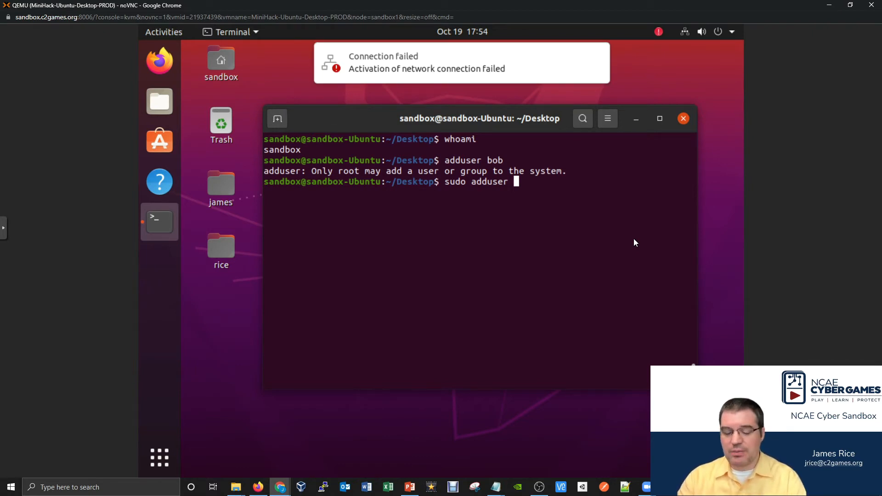
text(bob)
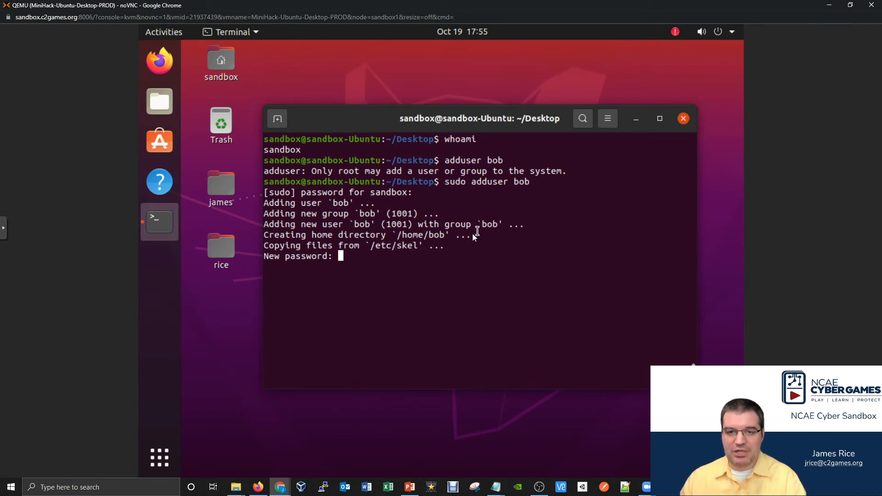
Set bob's password, leave the personal details blank, and confirm with y.
double_click(411, 234)
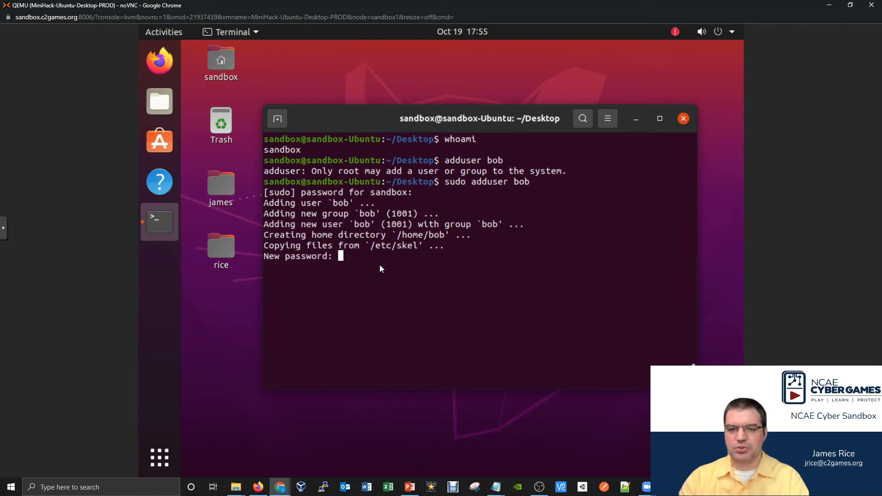
key(Enter)
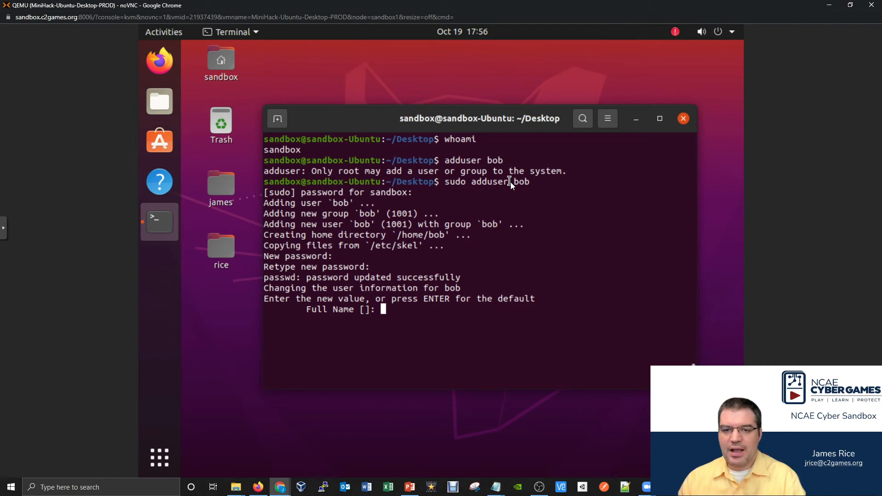
mouse_move(433, 304)
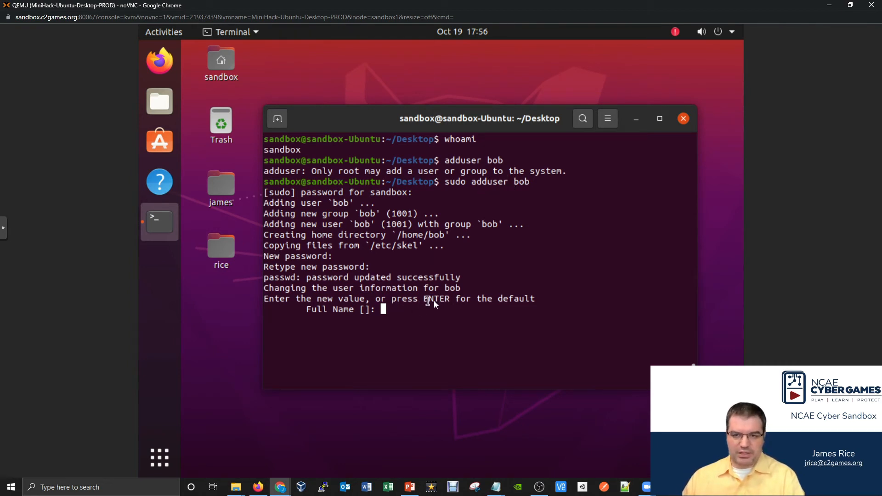
mouse_move(588, 290)
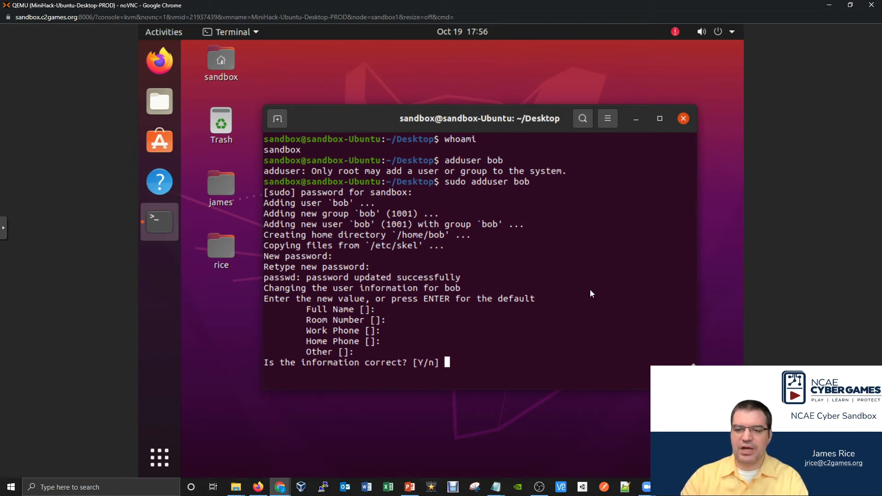
text(y)
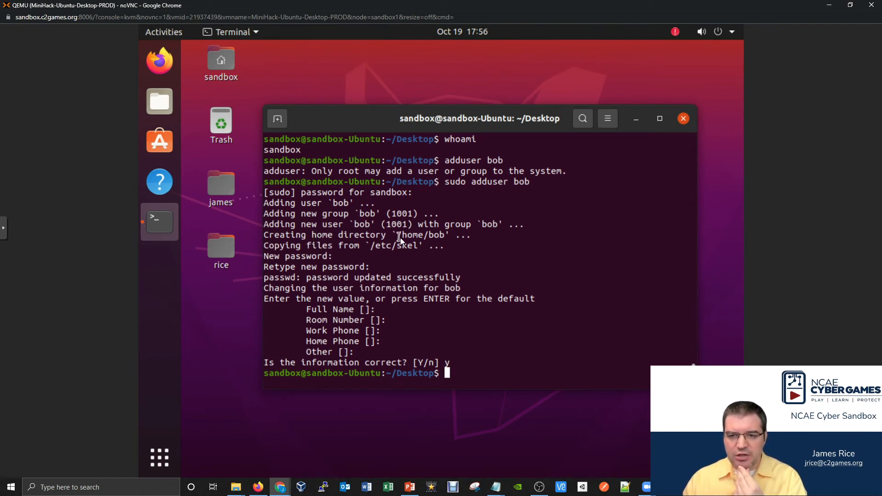
List /home, showing bob and sandbox, then list the empty /home/bob directory.
double_click(421, 234)
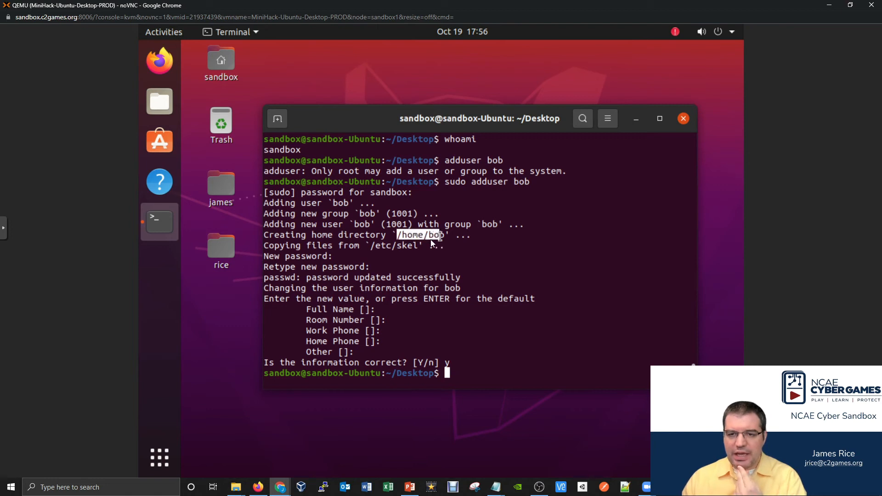
mouse_move(444, 241)
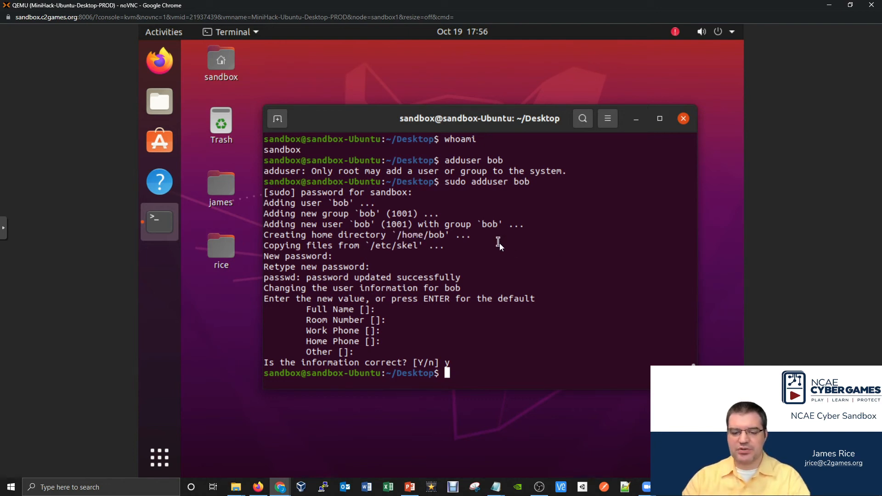
text(ls)
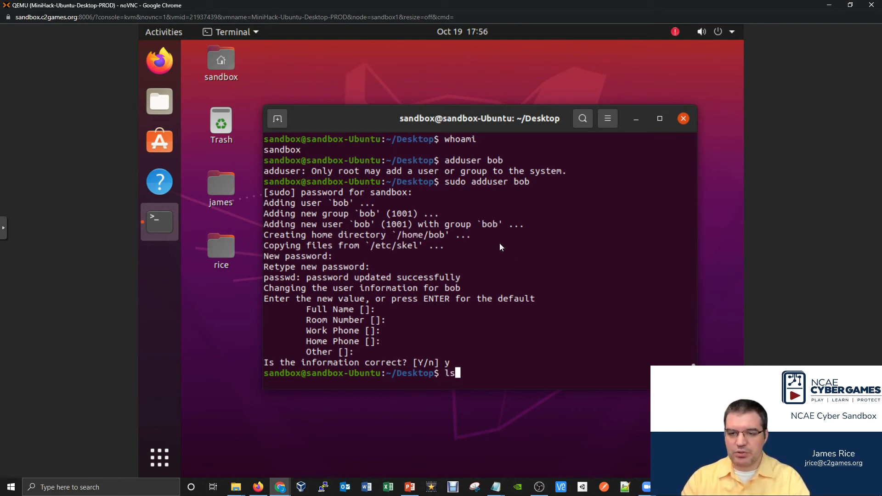
text(/home)
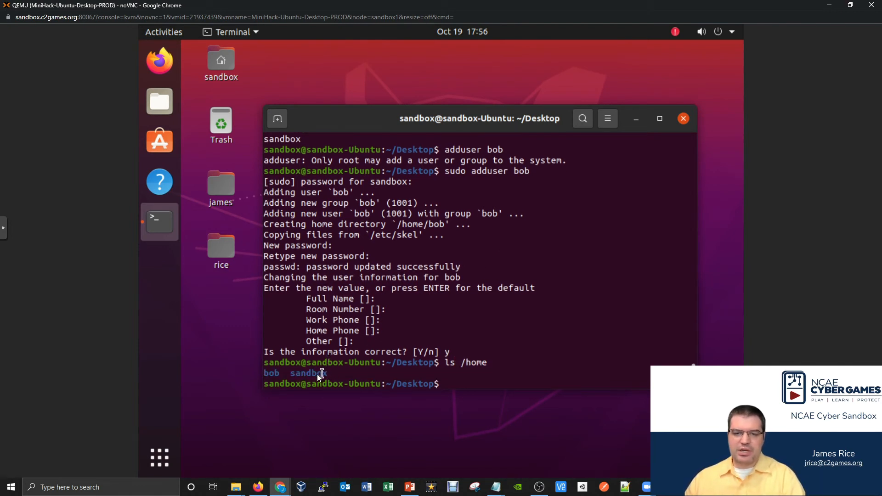
mouse_move(459, 325)
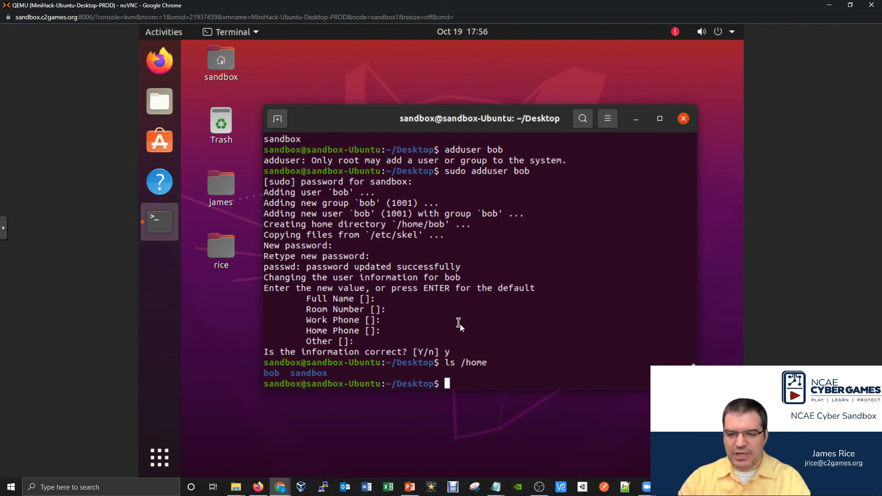
text(ls /home/bob)
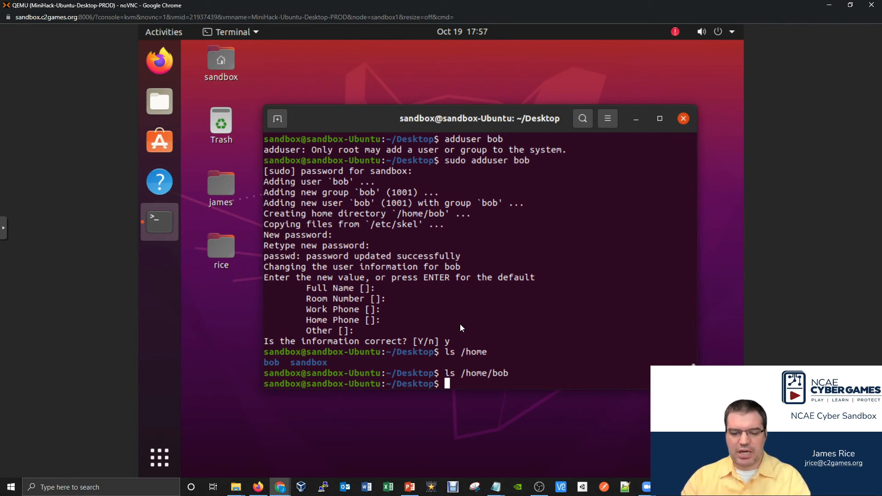
Run whoami again, still reporting sandbox, and refocus the terminal window.
text(whoami)
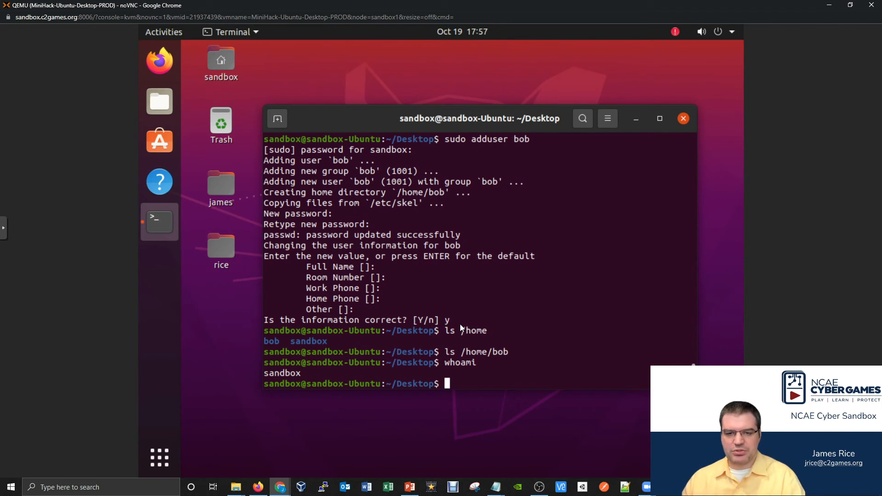
double_click(281, 362)
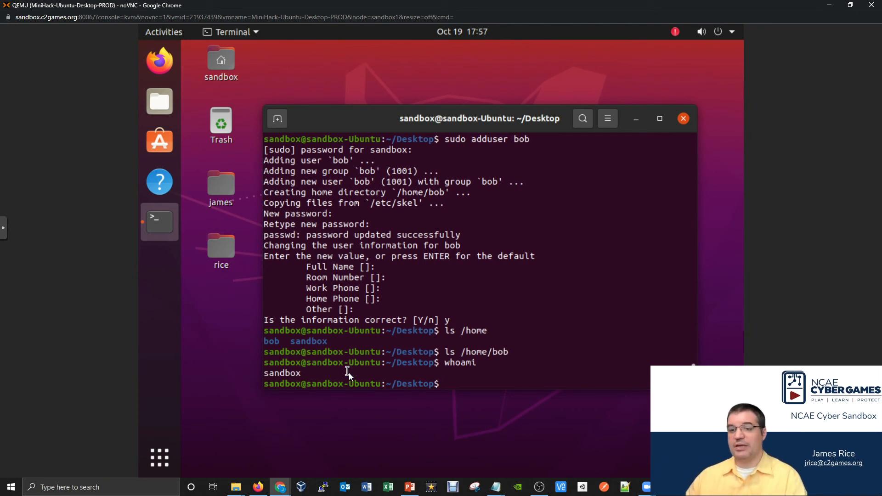
click(732, 31)
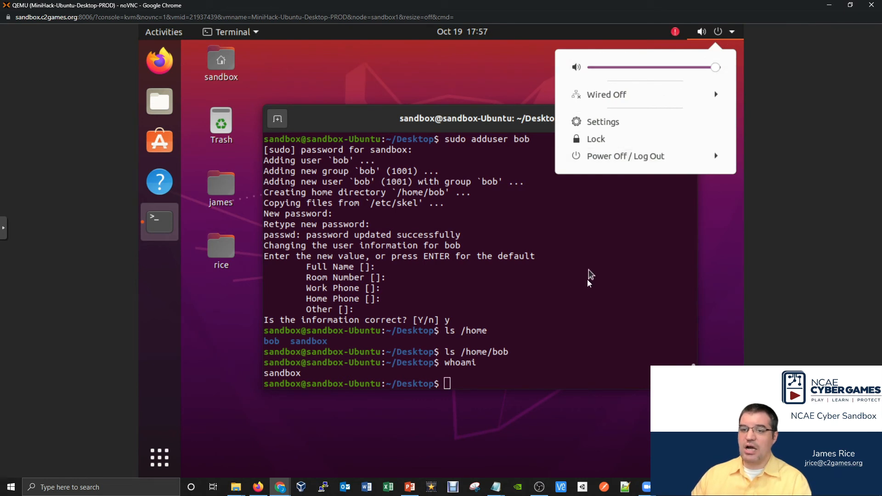
click(587, 280)
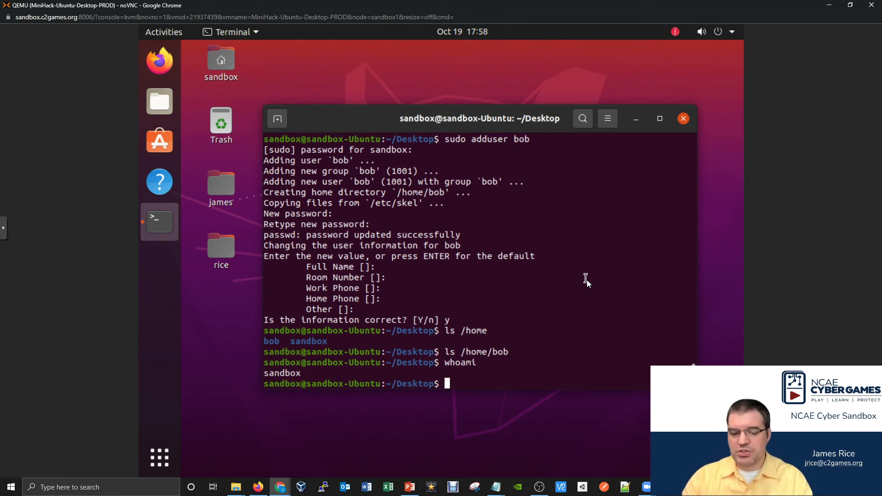
Run su bob with bob's password, giving a bob@sandbox-Ubuntu prompt.
text(su)
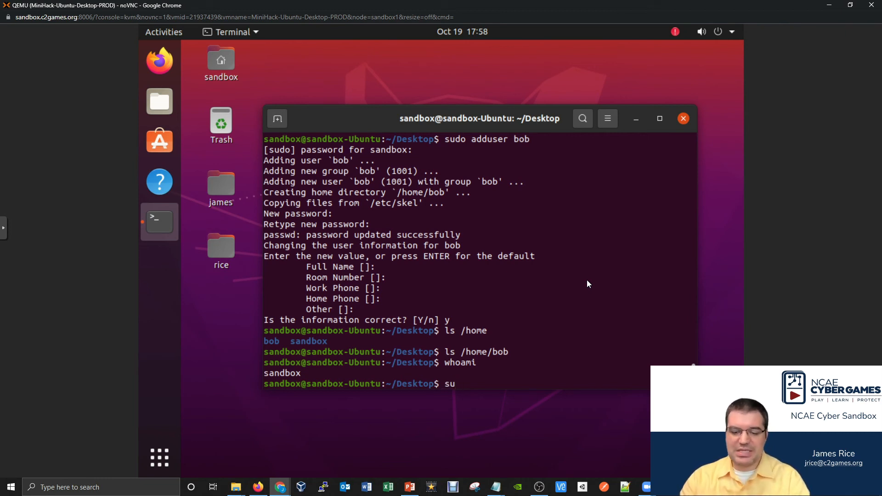
text(b)
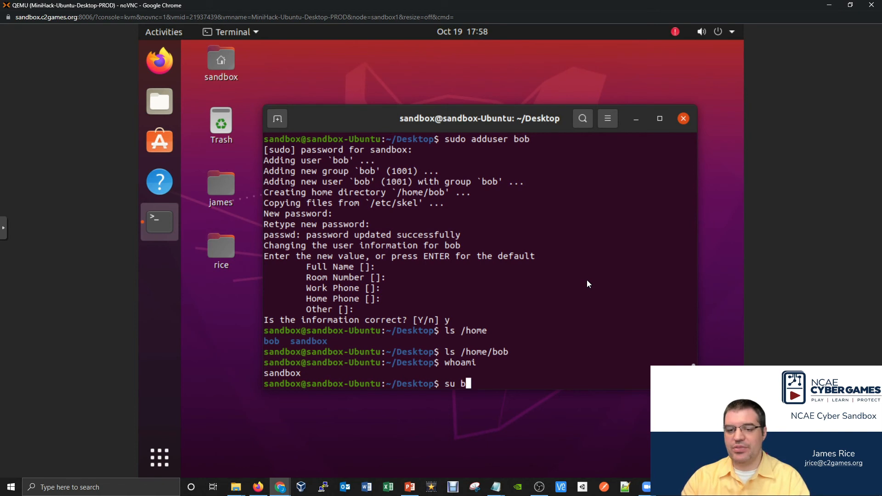
text(ob)
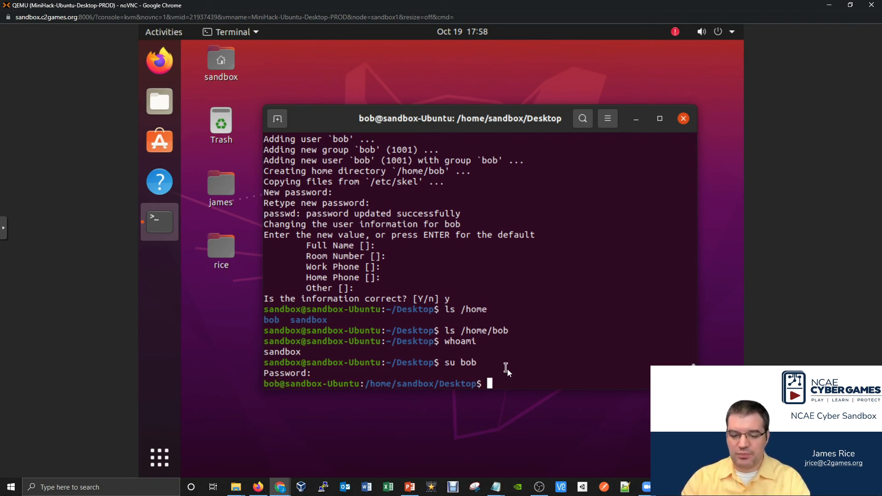
Run whoami as bob, then highlight the /home/sandbox/Desktop path and old username sandbox.
text(whoami)
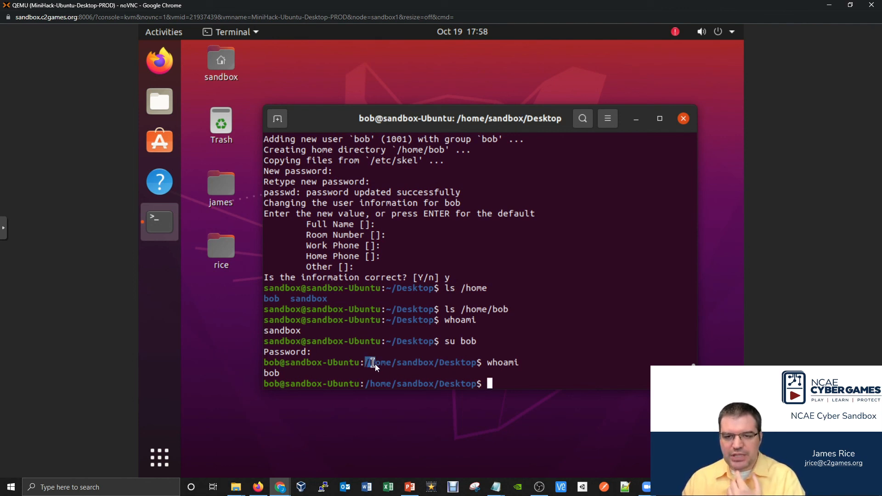
drag(368, 362, 434, 362)
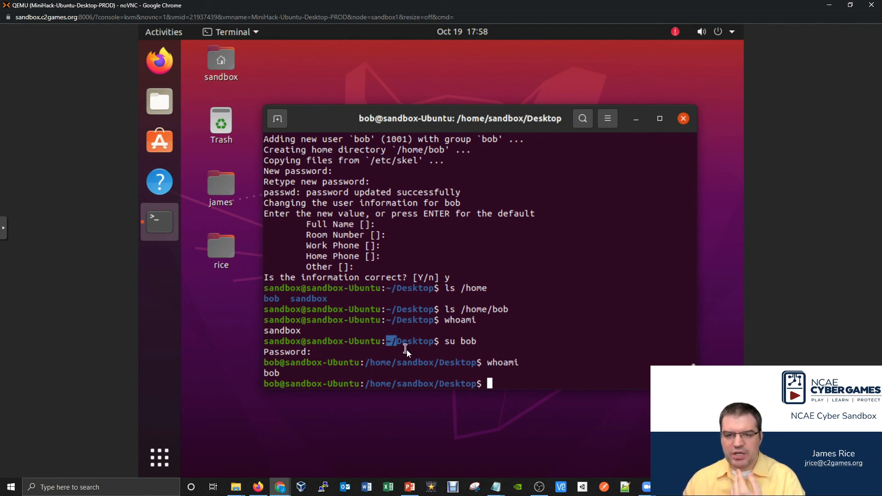
mouse_move(298, 343)
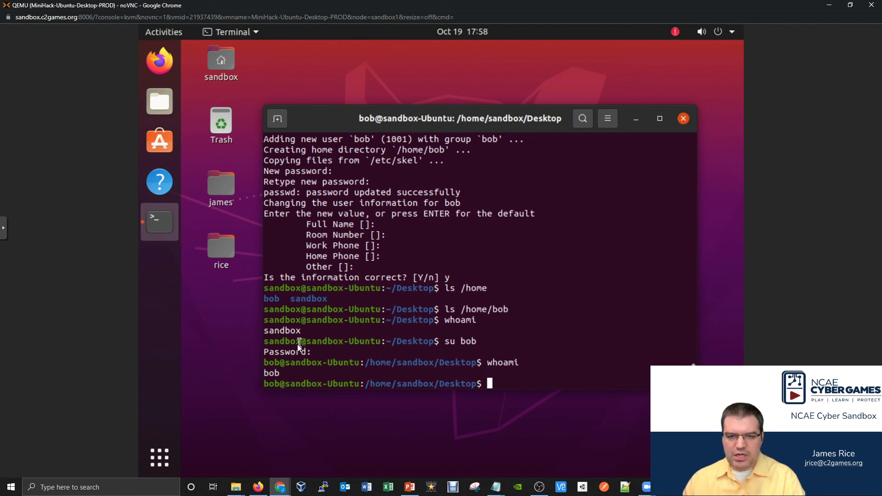
double_click(282, 341)
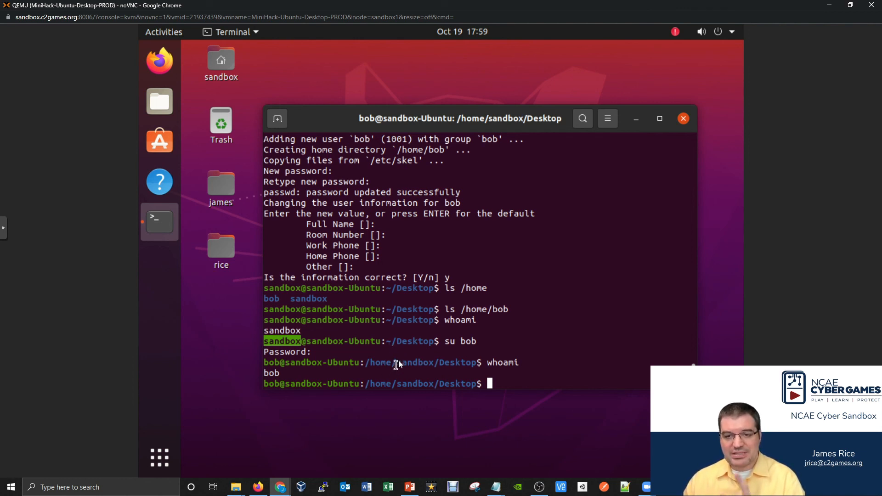
mouse_move(394, 347)
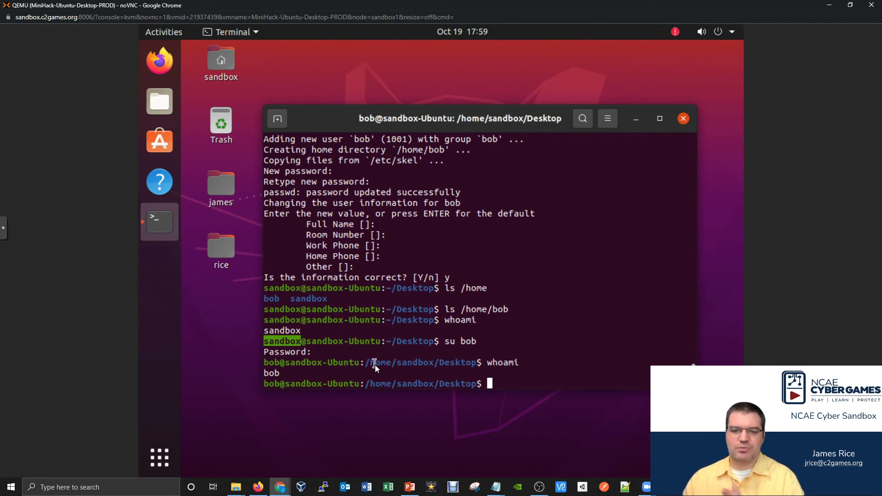
mouse_move(444, 364)
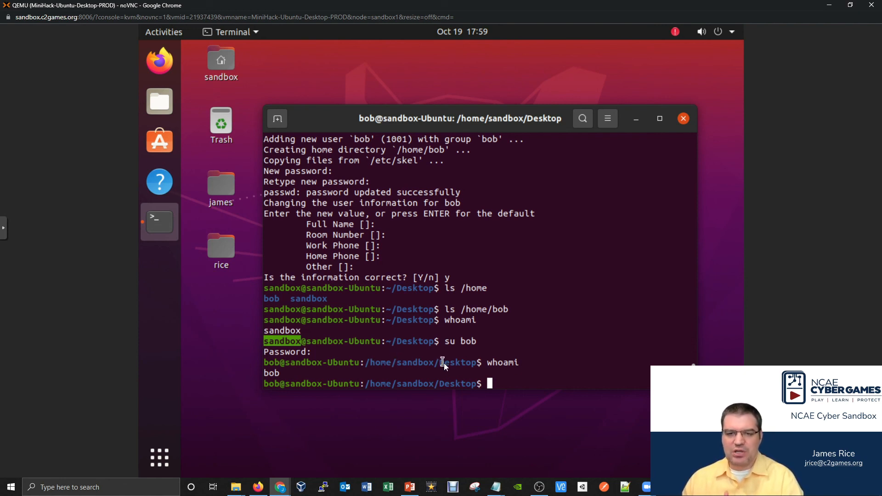